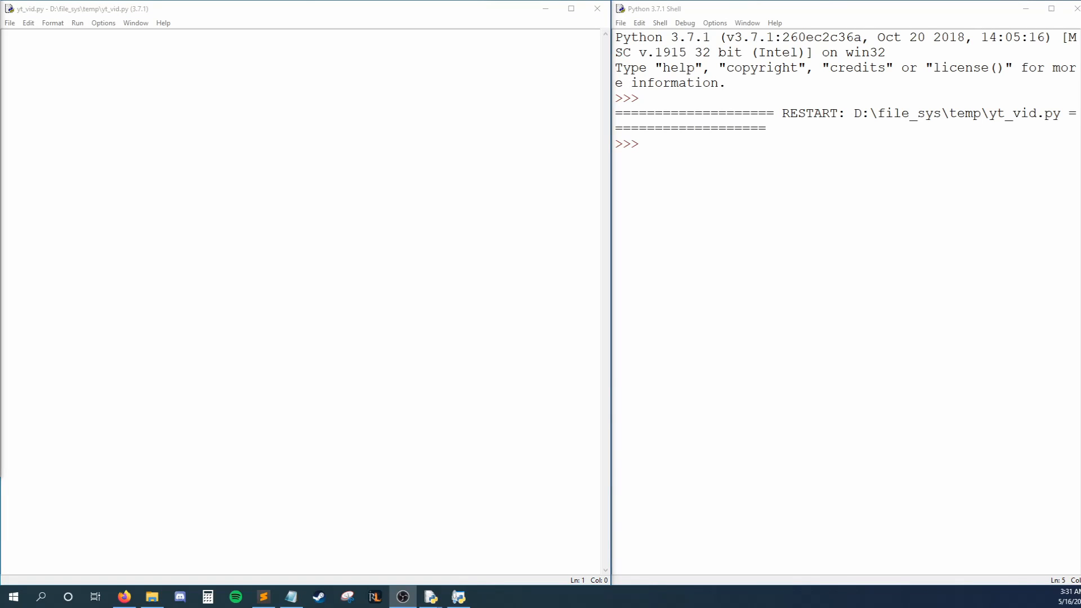
- Draft separate favorite_band1 and favorite_band3 variables with a print, then select everything to start over
{"action": "left_click", "coordinate": [344, 458]}
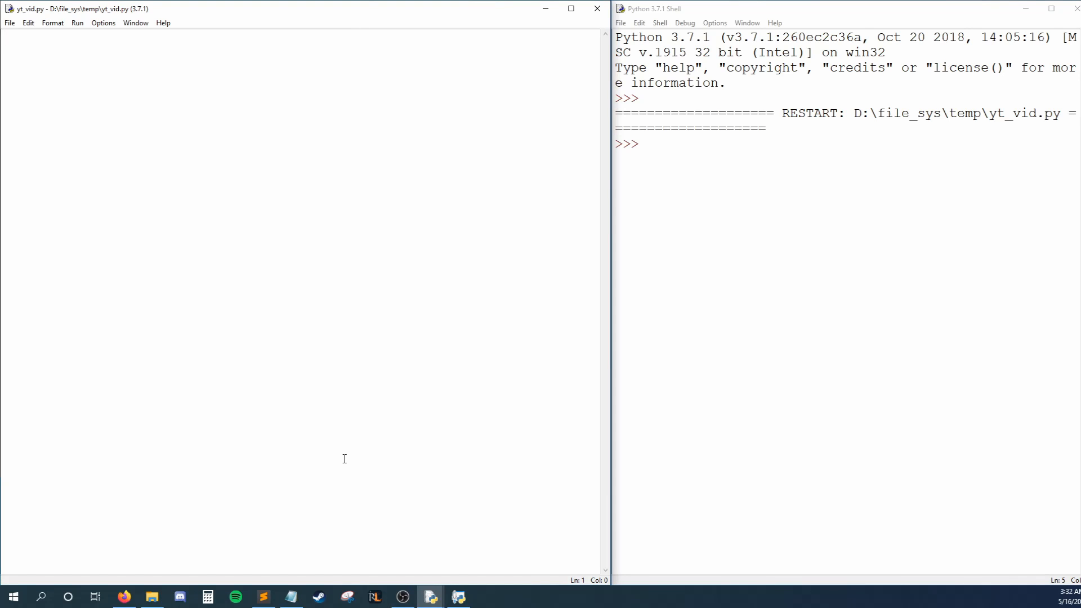
{"action": "type", "text": "favorite_band1 = \"Unleash"}
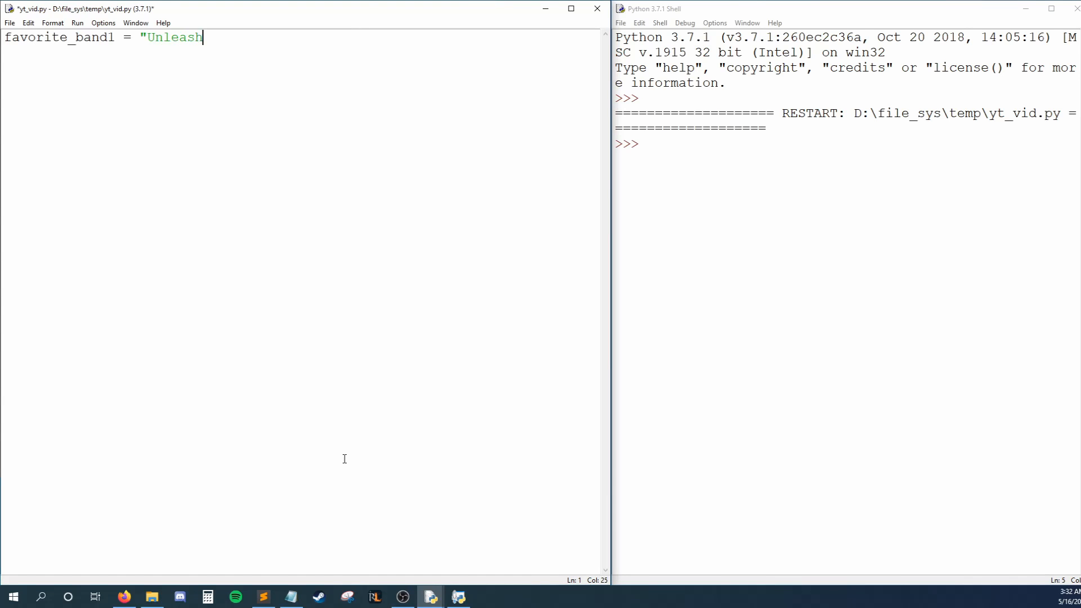
{"action": "type", "text": "The Archers\""}
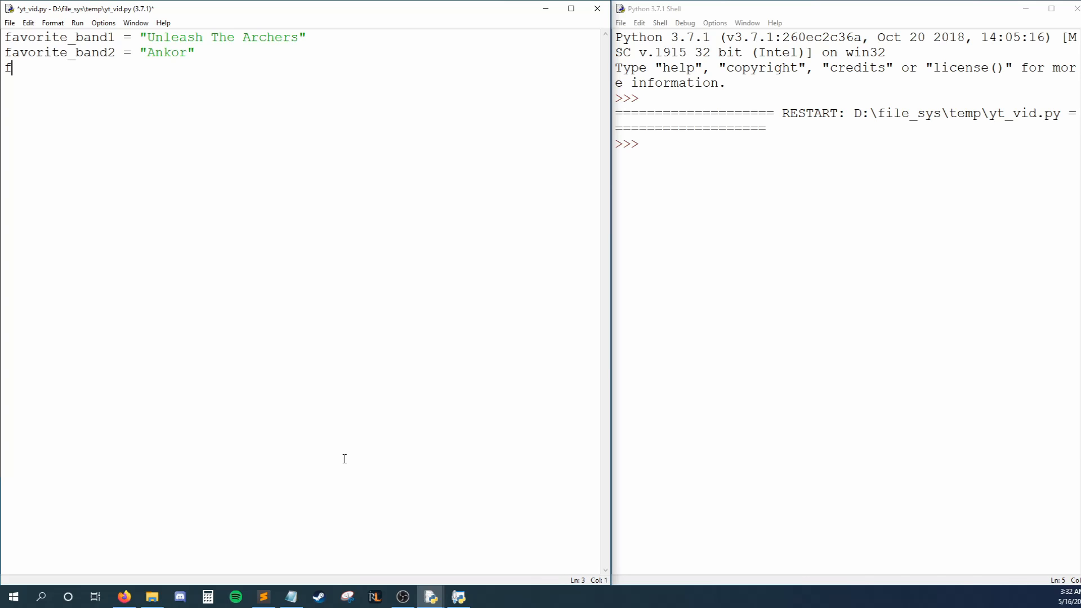
{"action": "type", "text": "avorite_band3 = \"Bring Me The Horizon\""}
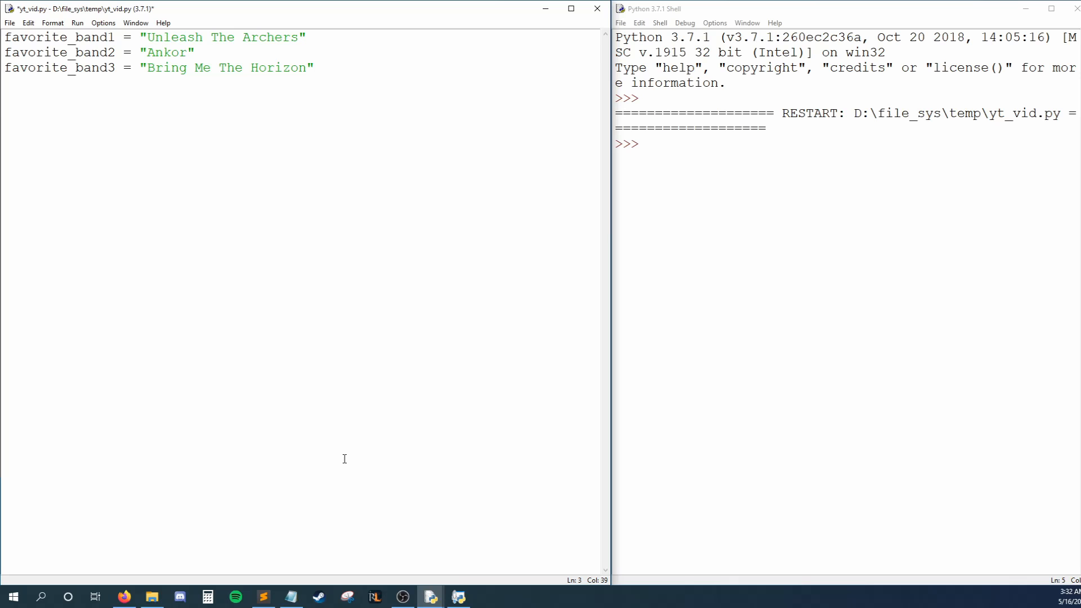
{"action": "type", "text": "print(favorite_band1"}
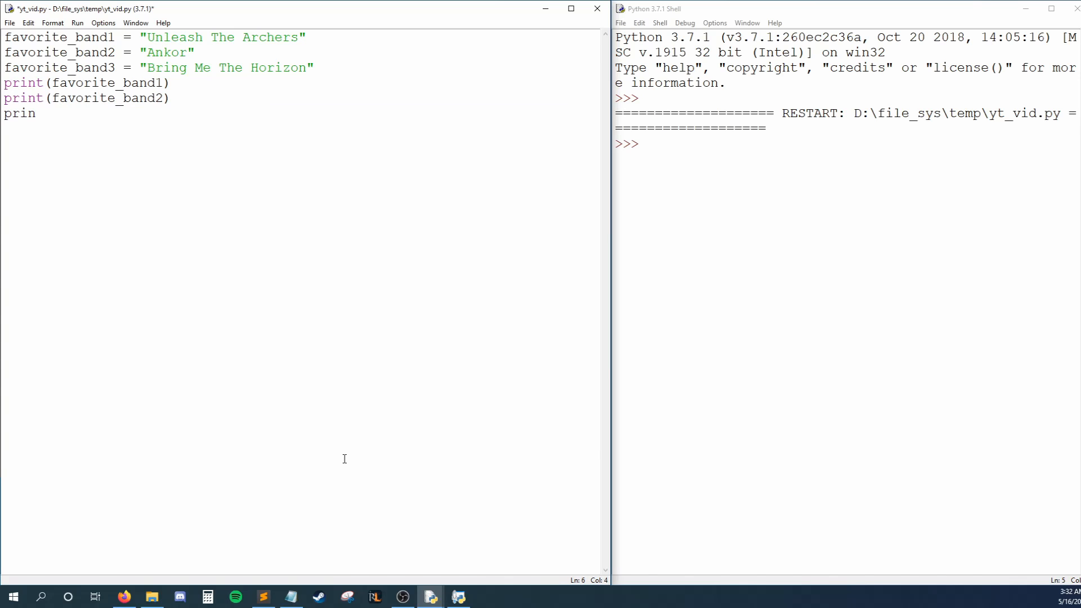
{"action": "type", "text": "t(favorite_band3)"}
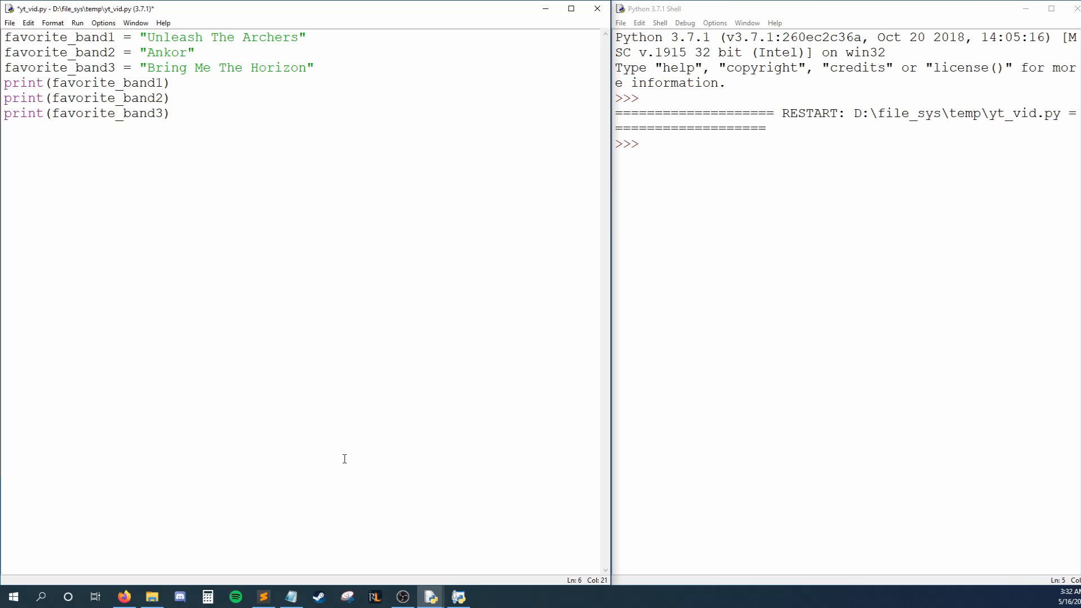
{"action": "key", "text": "ctrl+a"}
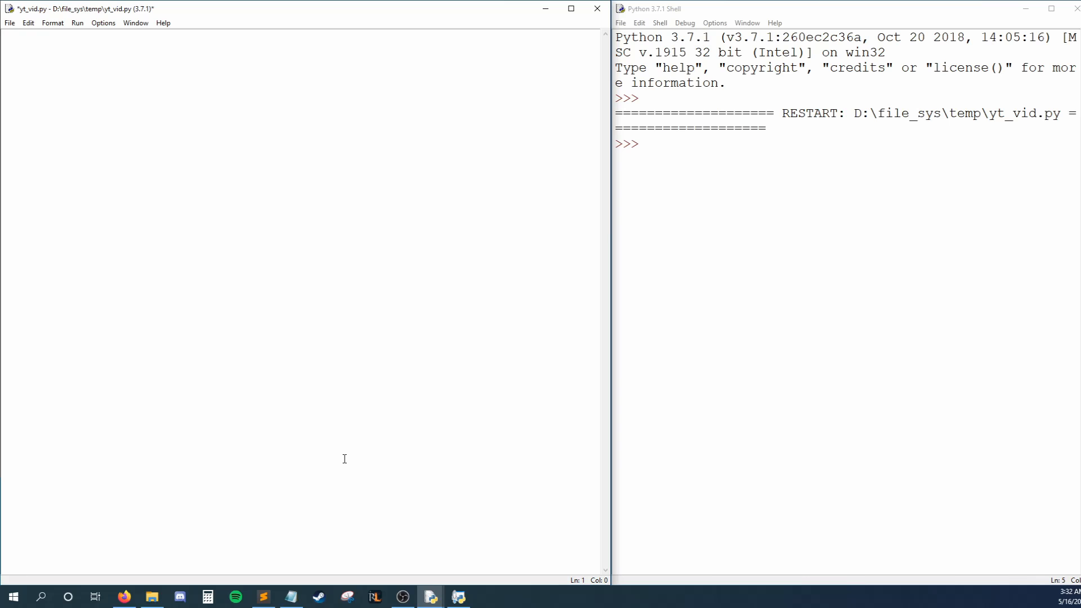
- Write favorite_bands = ["Unleash The Archers", "Ankor", "Bring Me The Horizon"]
{"action": "type", "text": "favorite_bands = []"}
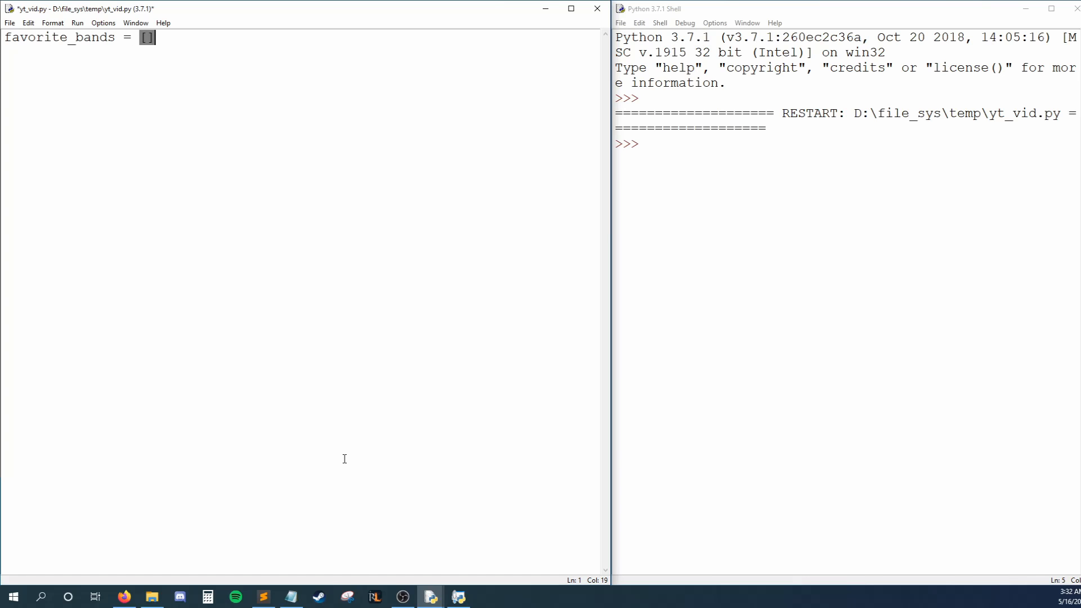
{"action": "key", "text": "Left"}
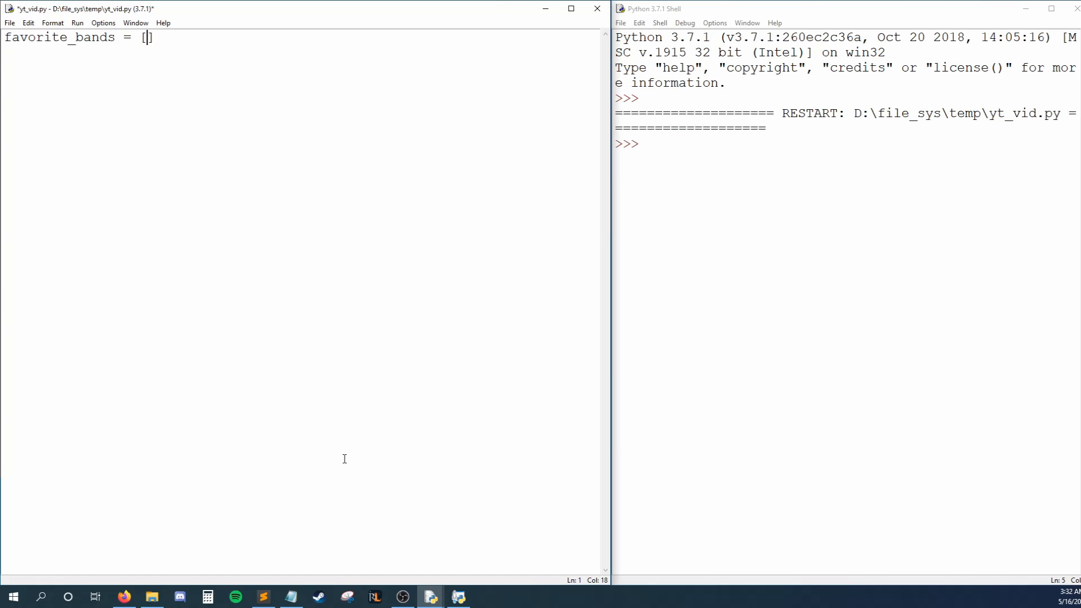
{"action": "type", "text": "\"Unleash The Archers\""}
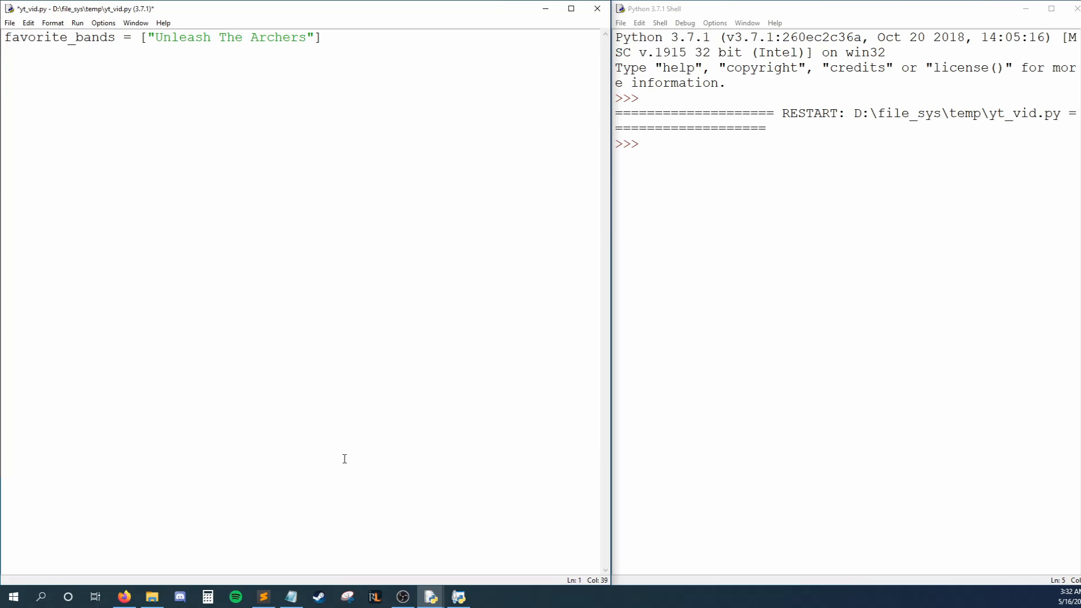
{"action": "left_click", "coordinate": [314, 37]}
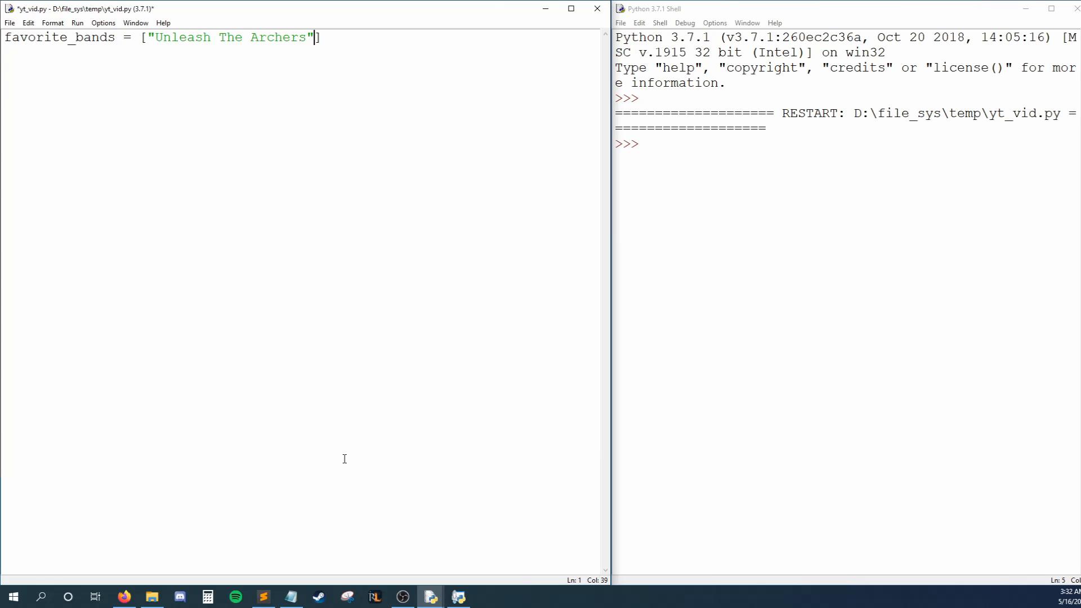
{"action": "type", "text": ", \"An"}
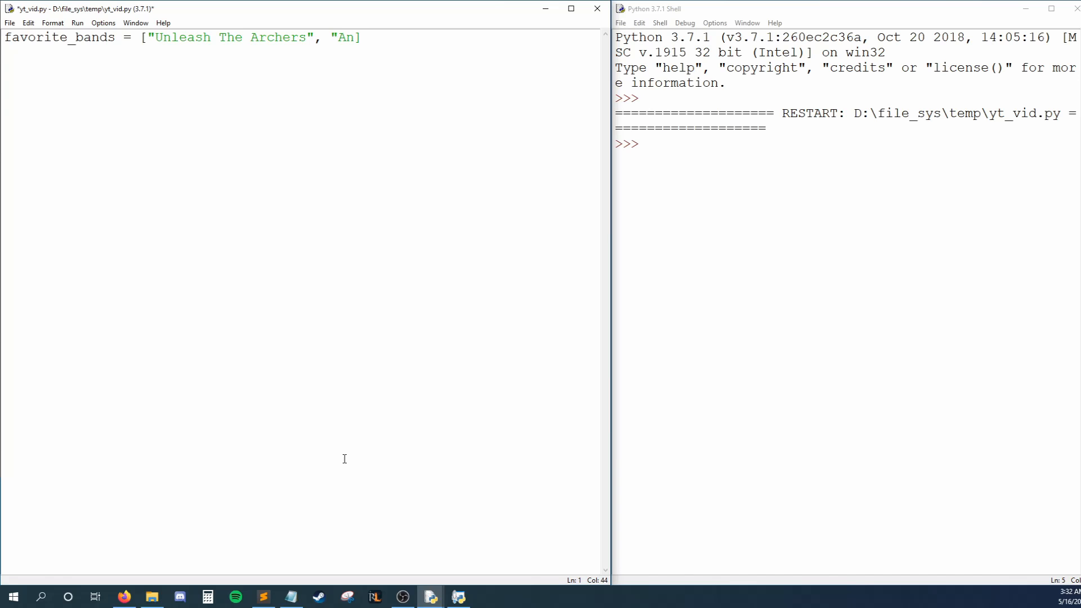
{"action": "type", "text": "kor\", \"Bring Me The Horizon\""}
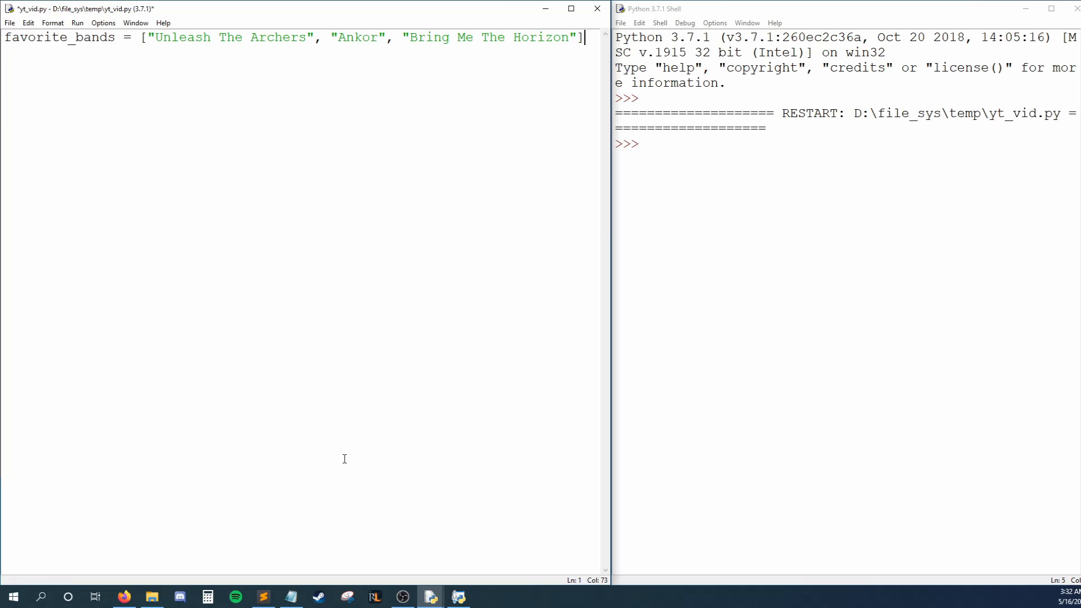
- Add example lists daily_temperatures = [51, 53, 62, 58, 58] and sally_info = ["Sally", "Smith", 25, 5.4]
{"action": "type", "text": "daily"}
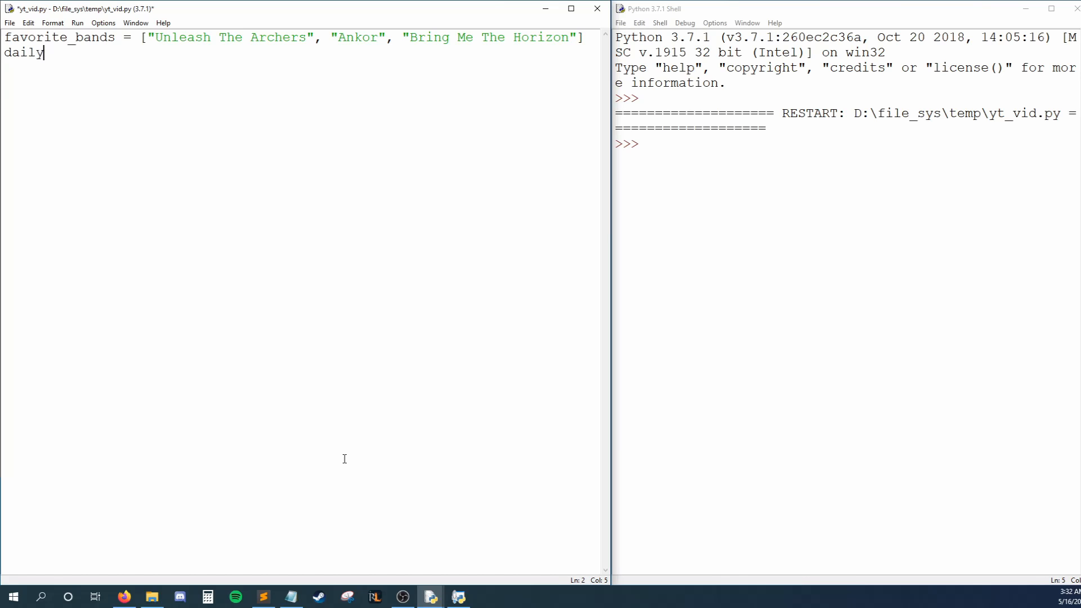
{"action": "type", "text": "_temperatures = [51, 53, 62, 58, 58]"}
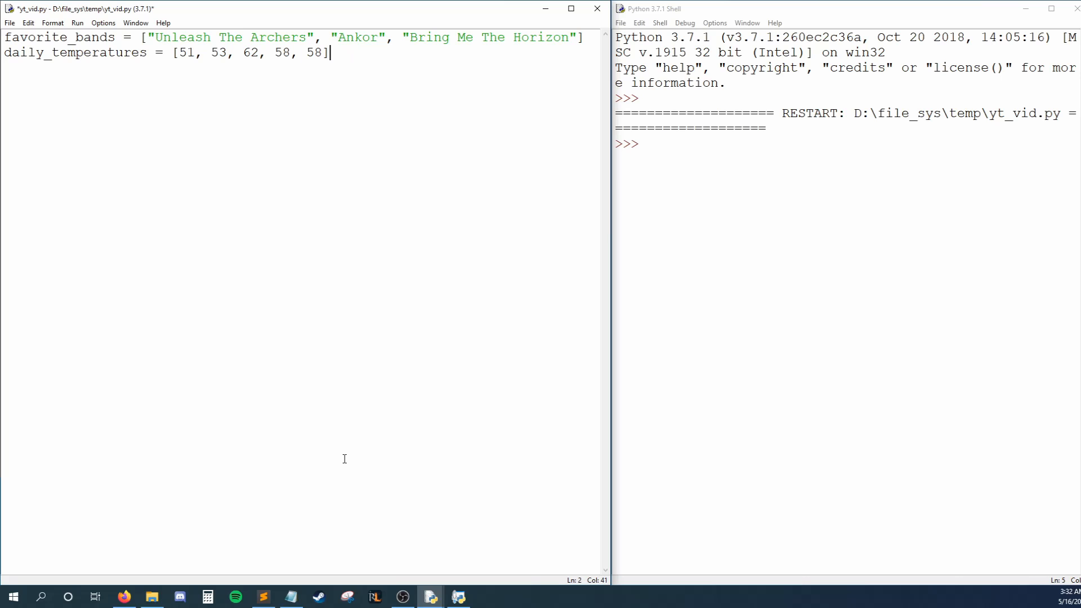
{"action": "type", "text": "sally_info = [\"Sally\", \"Smith\", 25, 5"}
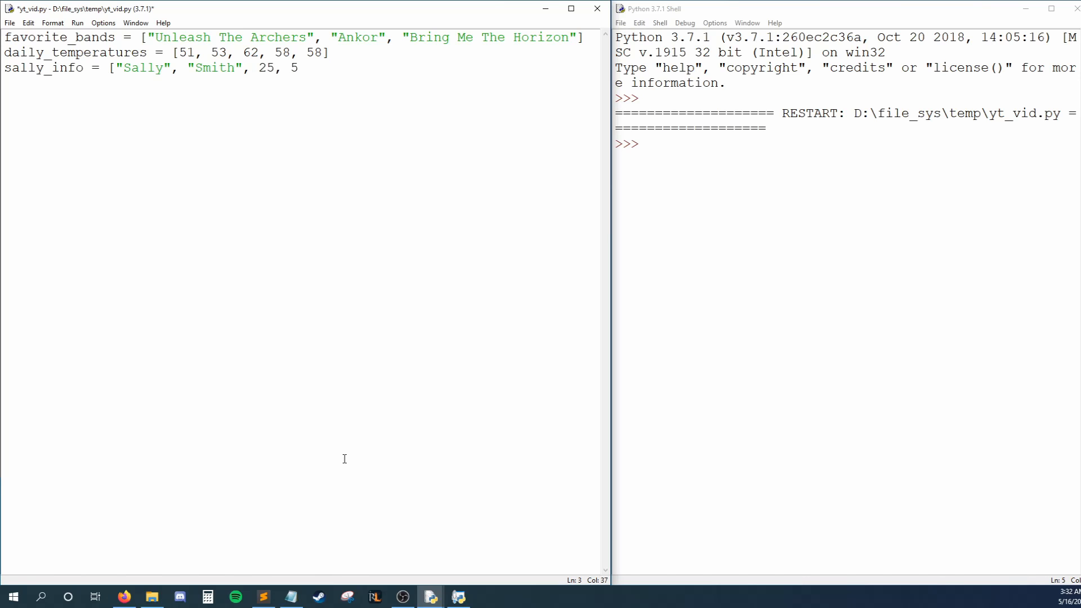
{"action": "type", "text": ".4]"}
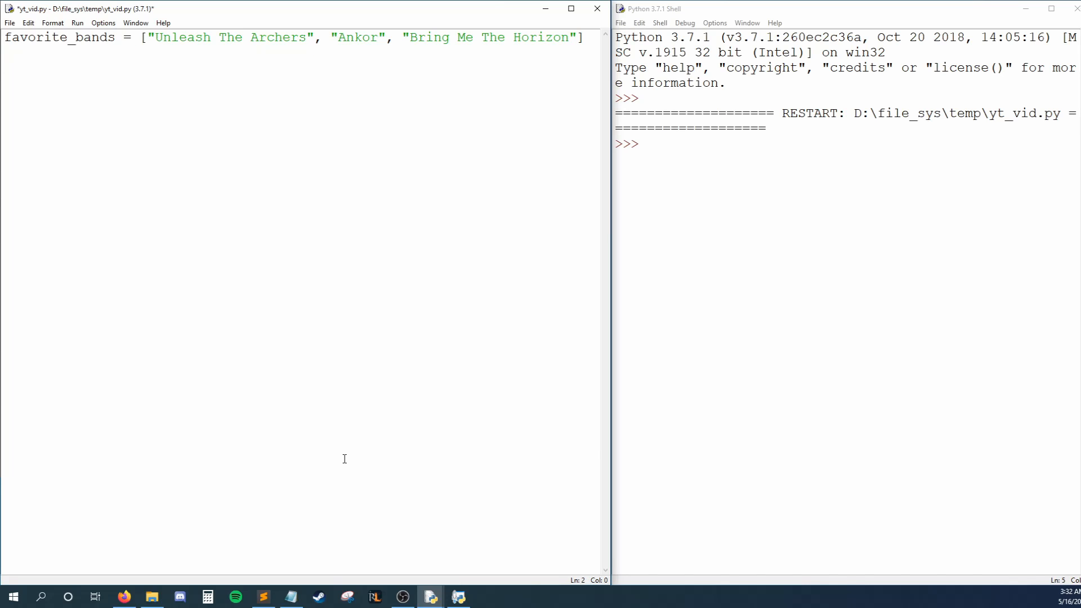
- Save and run print(favorite_bands), then change it to favorite_bands[1] and rerun to print Ankor
{"action": "type", "text": "print(favorite_bands"}
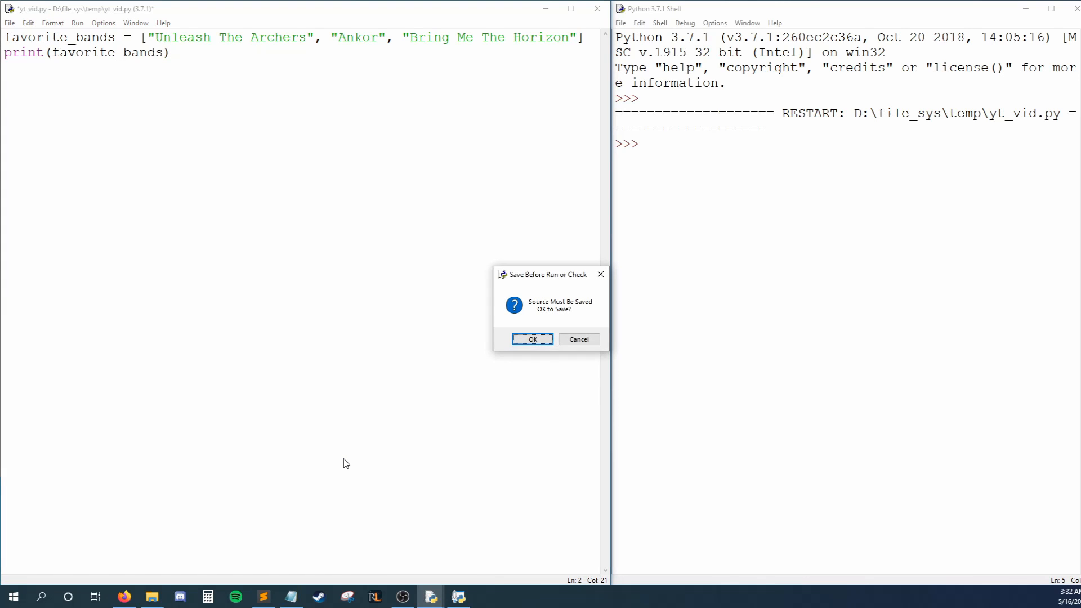
{"action": "left_click", "coordinate": [532, 339]}
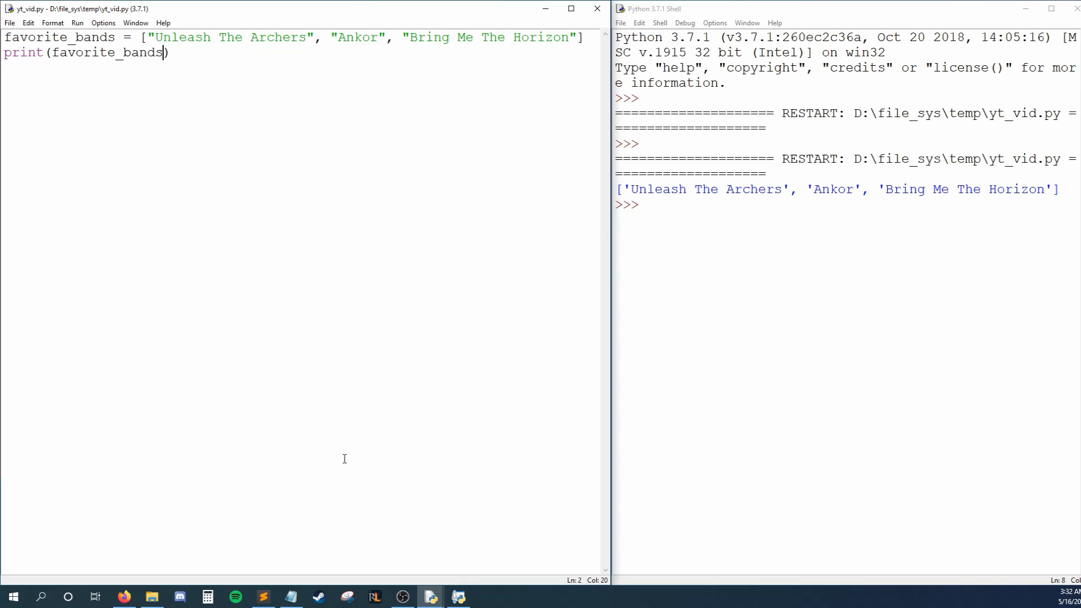
{"action": "type", "text": "[1]"}
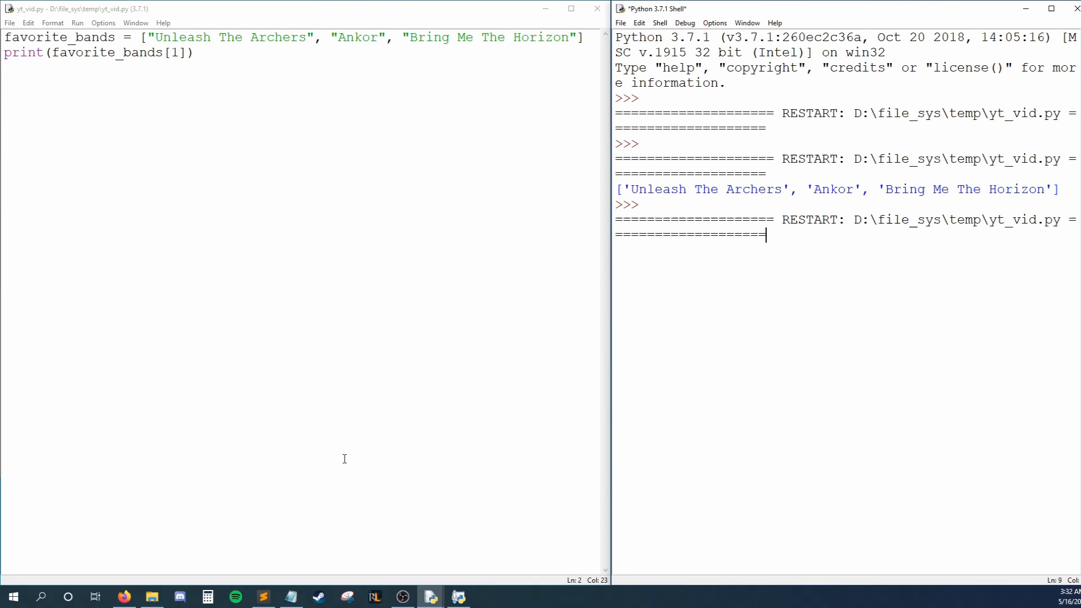
{"action": "key", "text": "F5"}
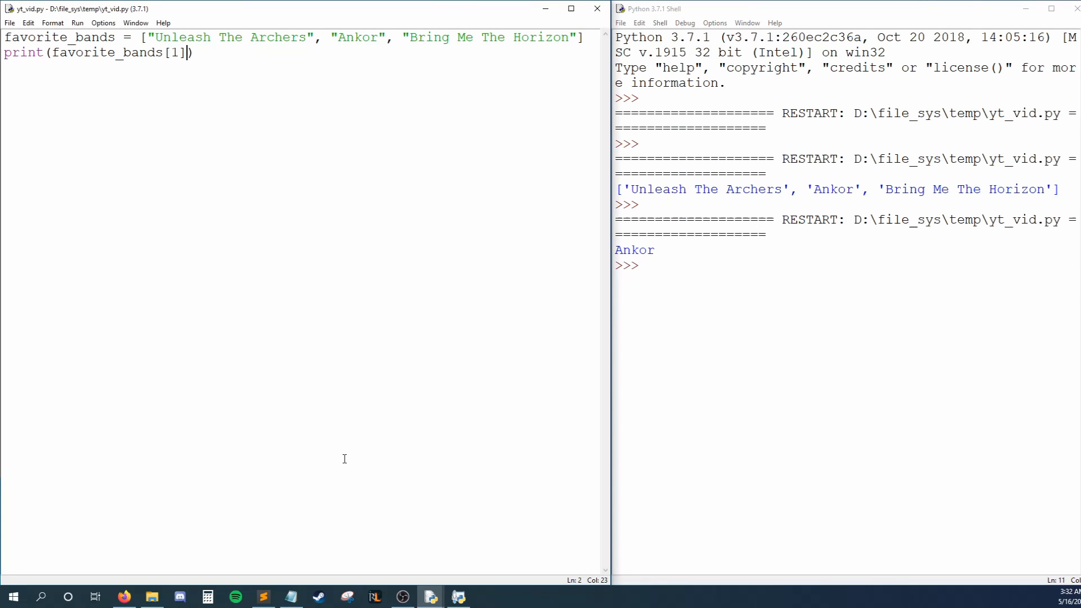
{"action": "key", "text": "Backspace"}
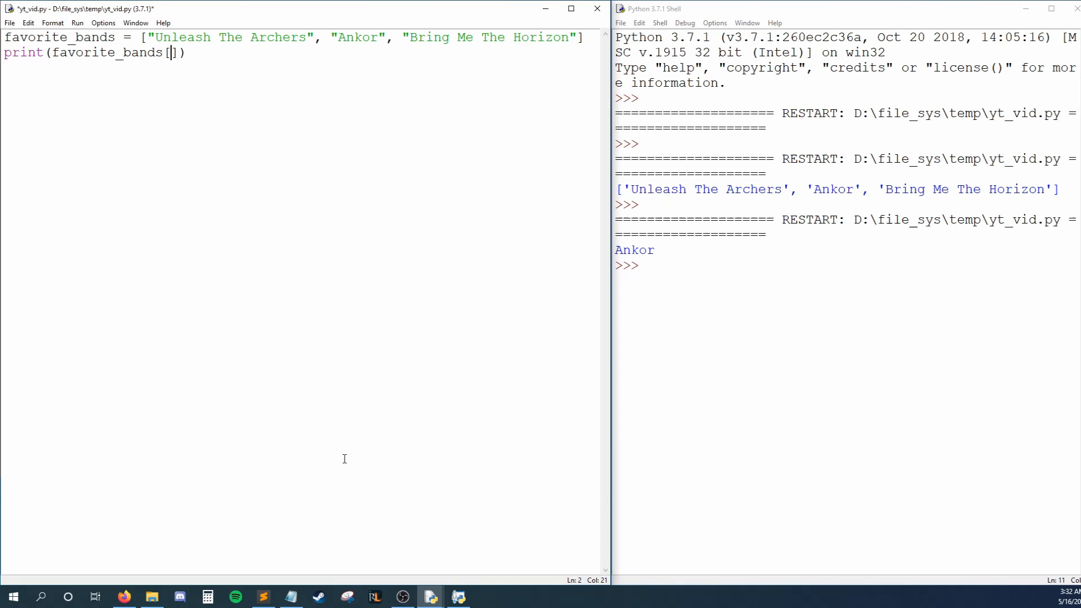
- Change the print index to 0, run to show Unleash The Archers, and begin a new line
{"action": "type", "text": "0"}
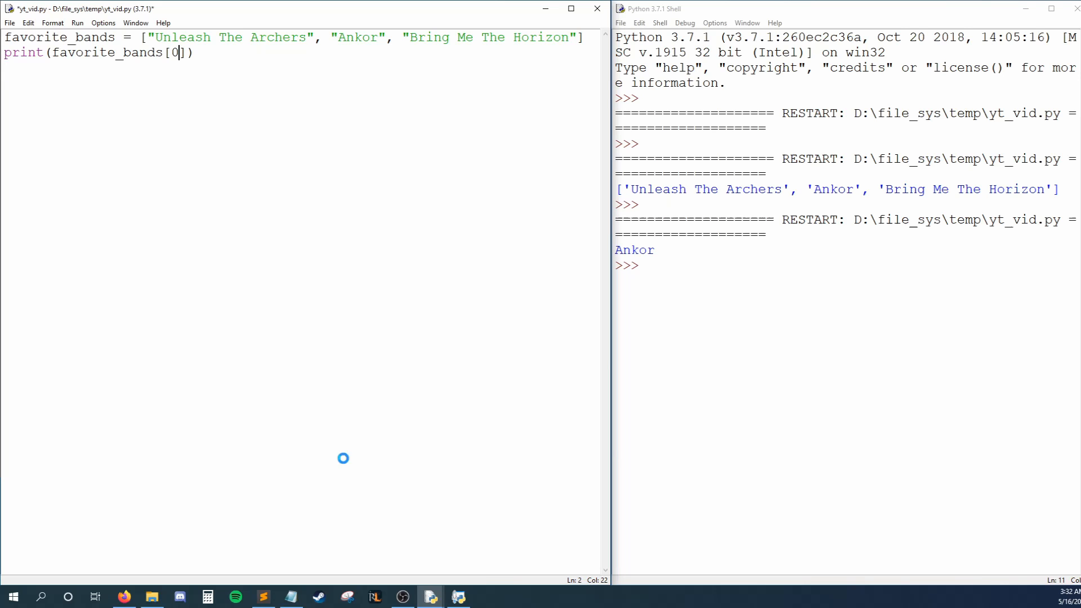
{"action": "key", "text": "F5"}
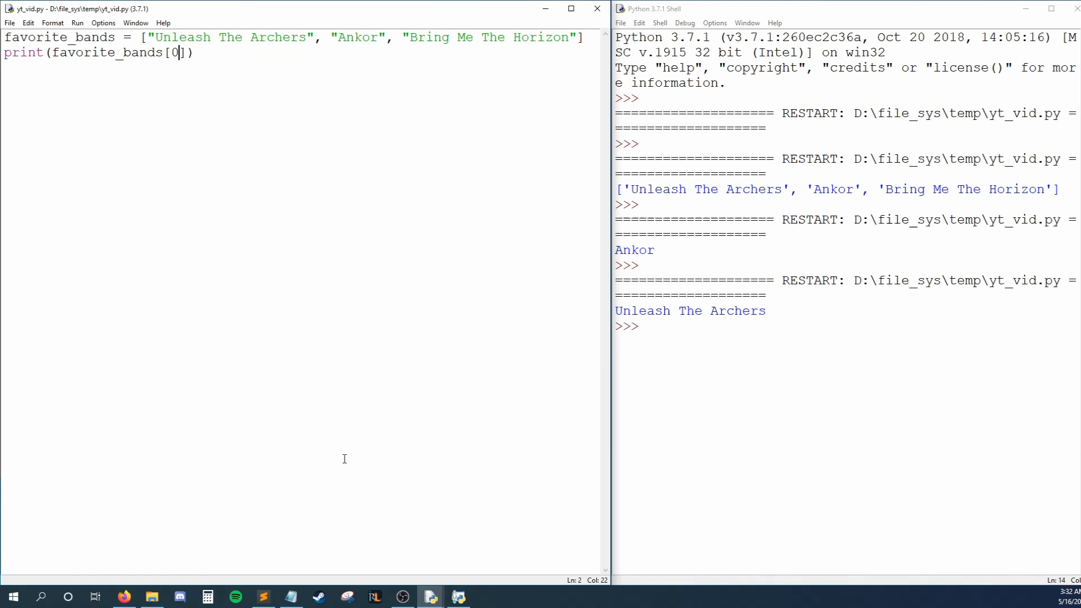
{"action": "type", "text": "f"}
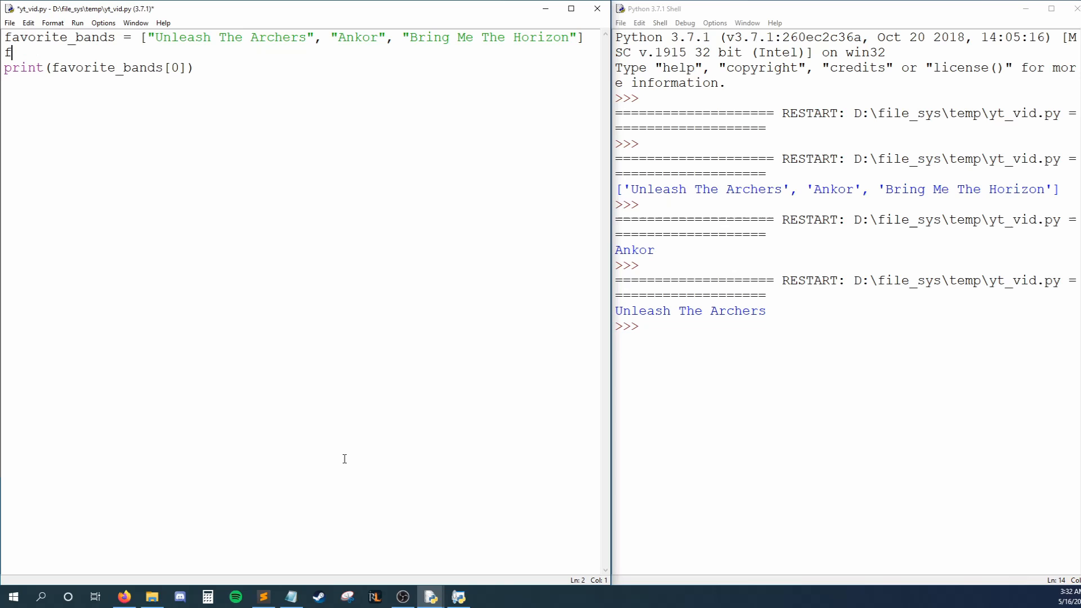
- Add favorite_bands.append("Vildhjarta"), drop [0] from the print, and run to show four bands
{"action": "type", "text": "avorite_bands.append()"}
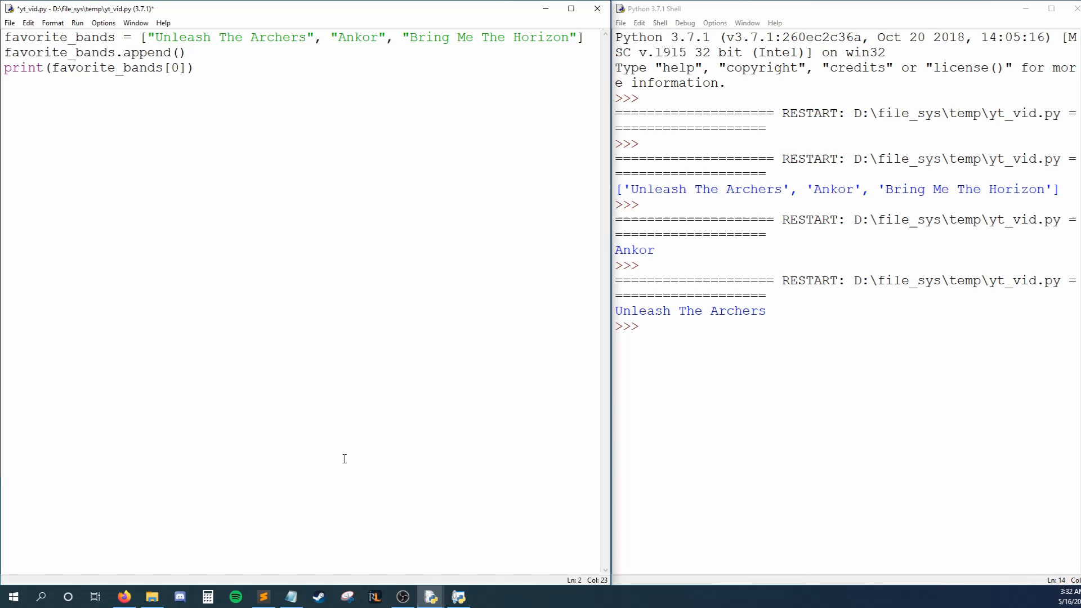
{"action": "type", "text": "\"Vildhjarta\""}
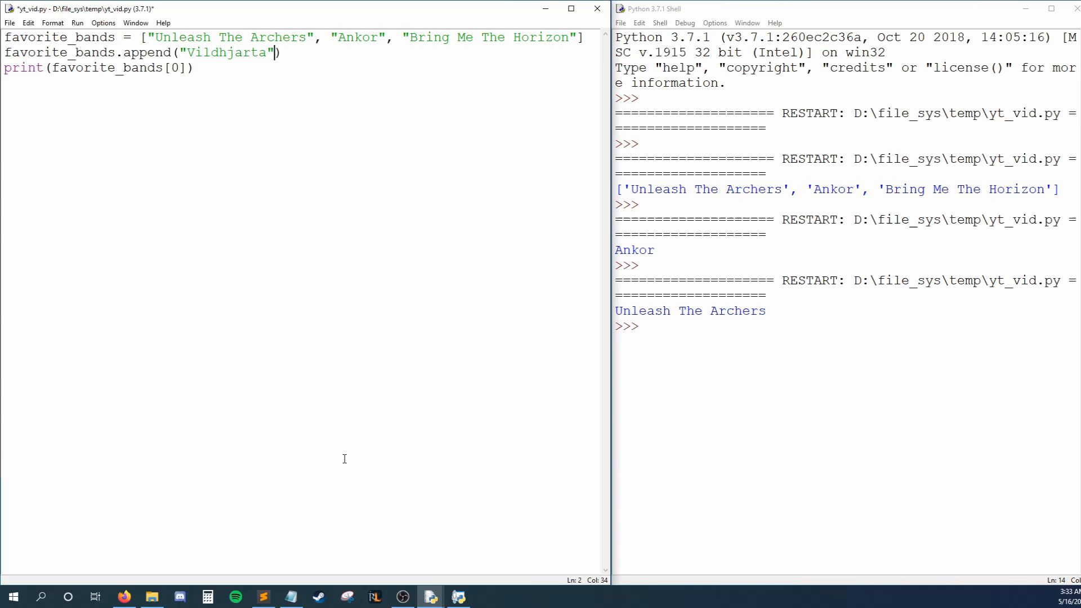
{"action": "key", "text": "BackSpace"}
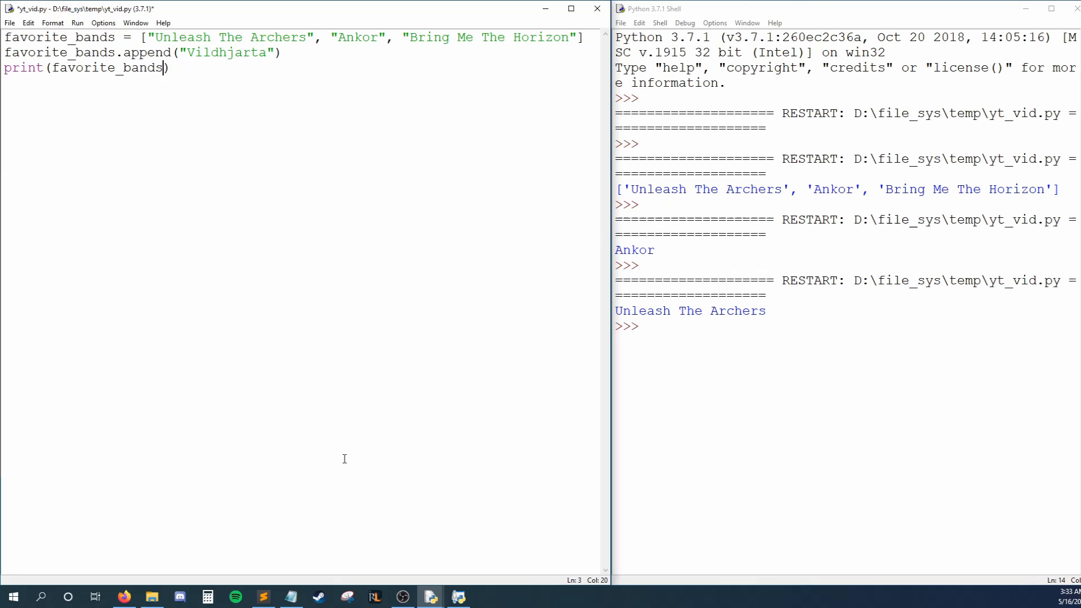
{"action": "key", "text": "F5"}
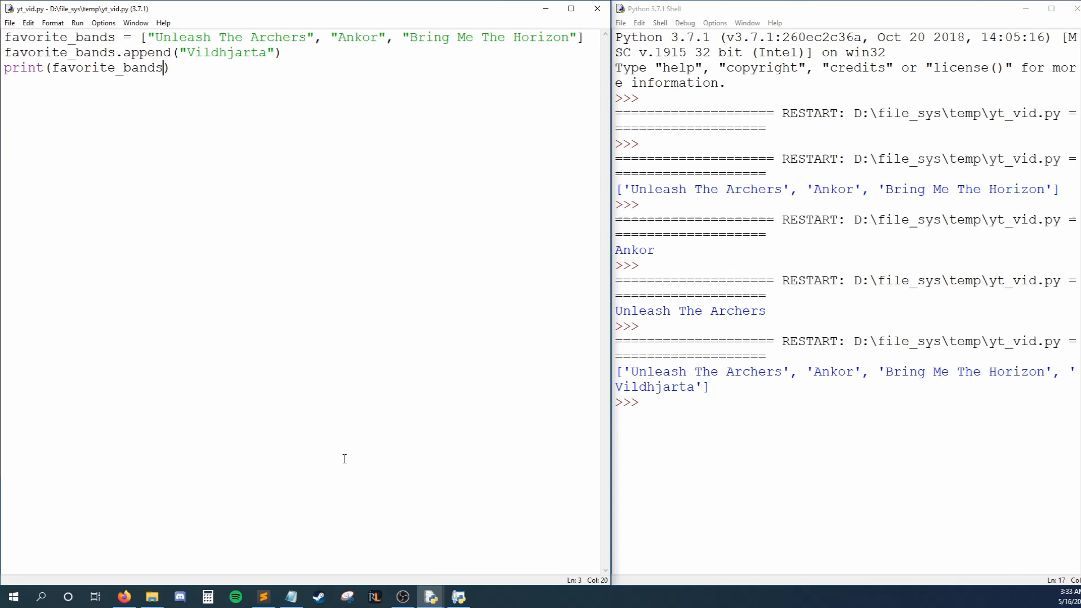
- Add favorite_bands.insert(1, "First Reign") and save-and-run to print five bands
{"action": "type", "text": "favorite_bands.insert("}
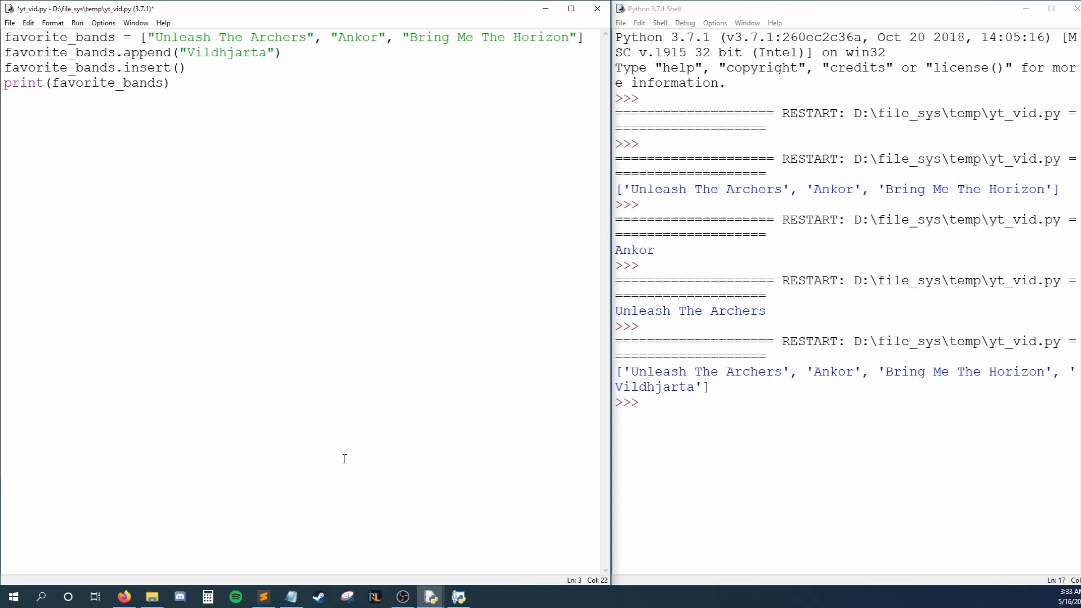
{"action": "type", "text": "1, \"First Reign"}
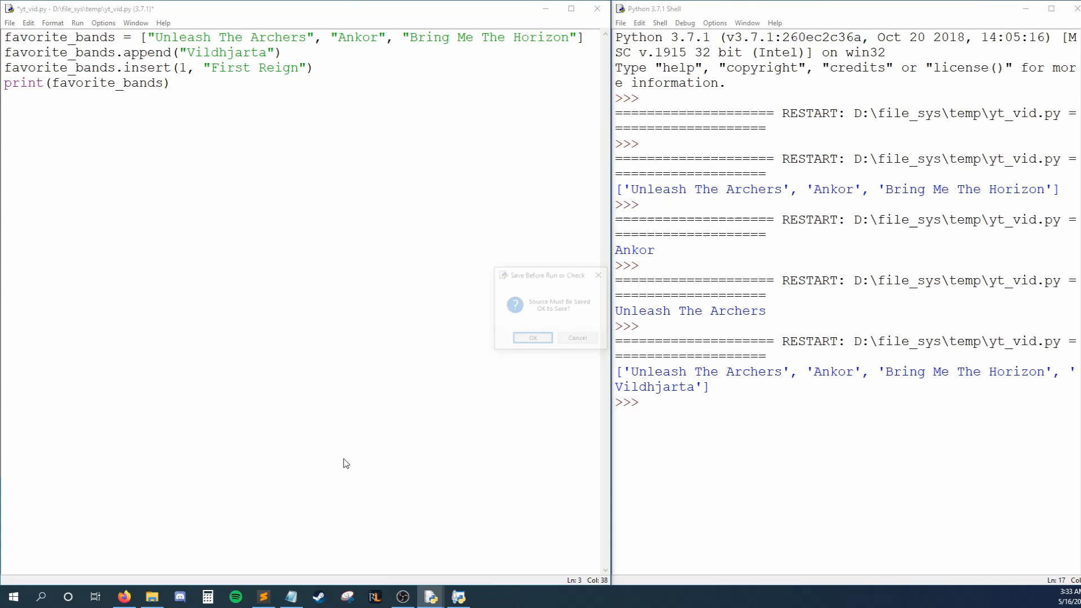
{"action": "left_click", "coordinate": [532, 338]}
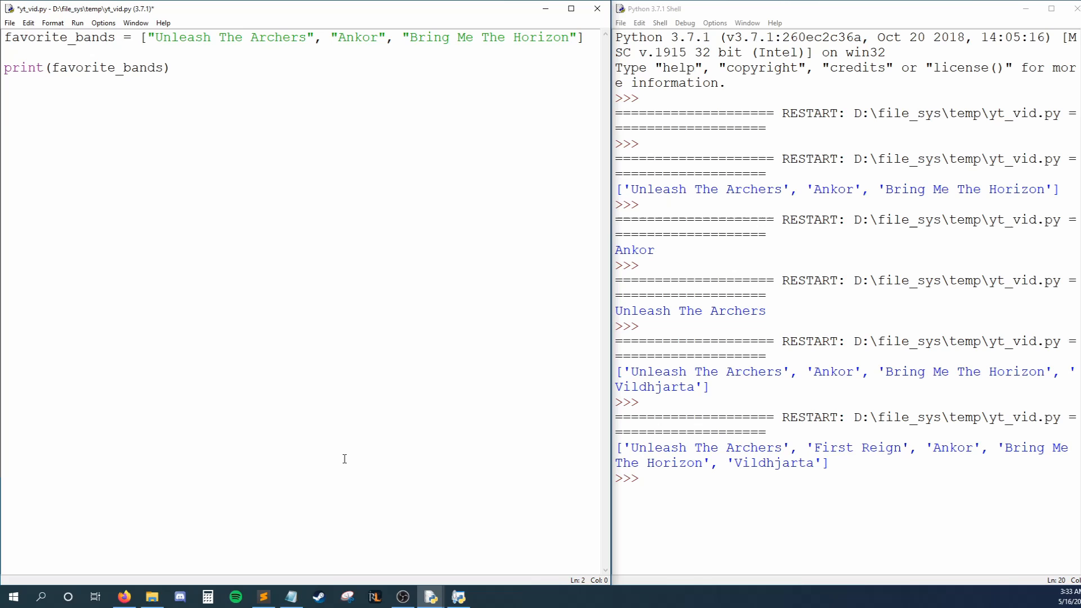
- Set favorite_bands[1] = "First Reign", run it, then start a favorite_bands.remove() line
{"action": "type", "text": "f"}
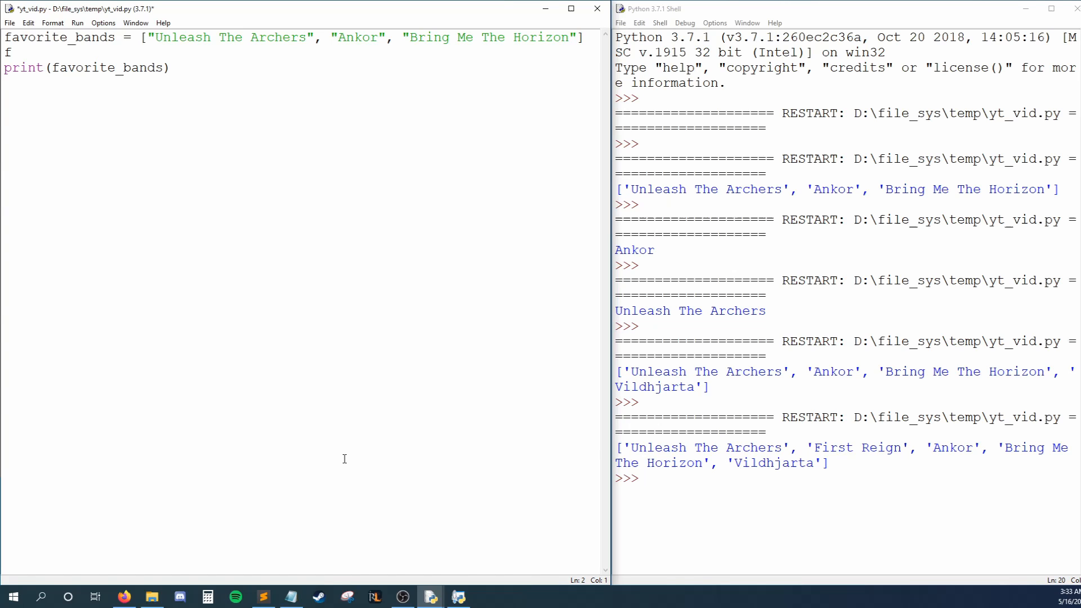
{"action": "type", "text": "avorite_bands"}
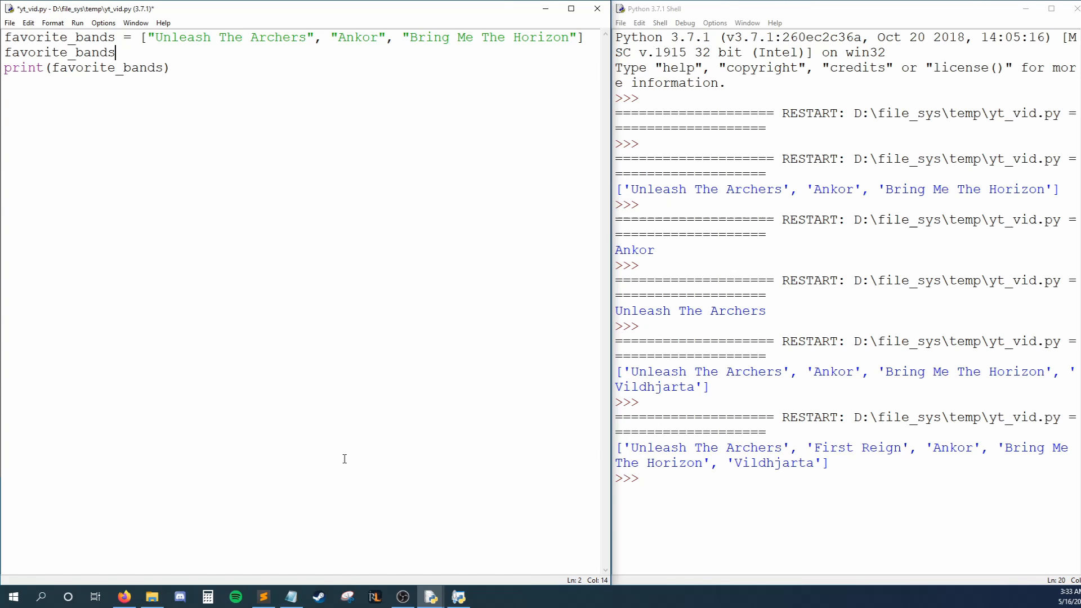
{"action": "type", "text": "[1] = \"First Reign"}
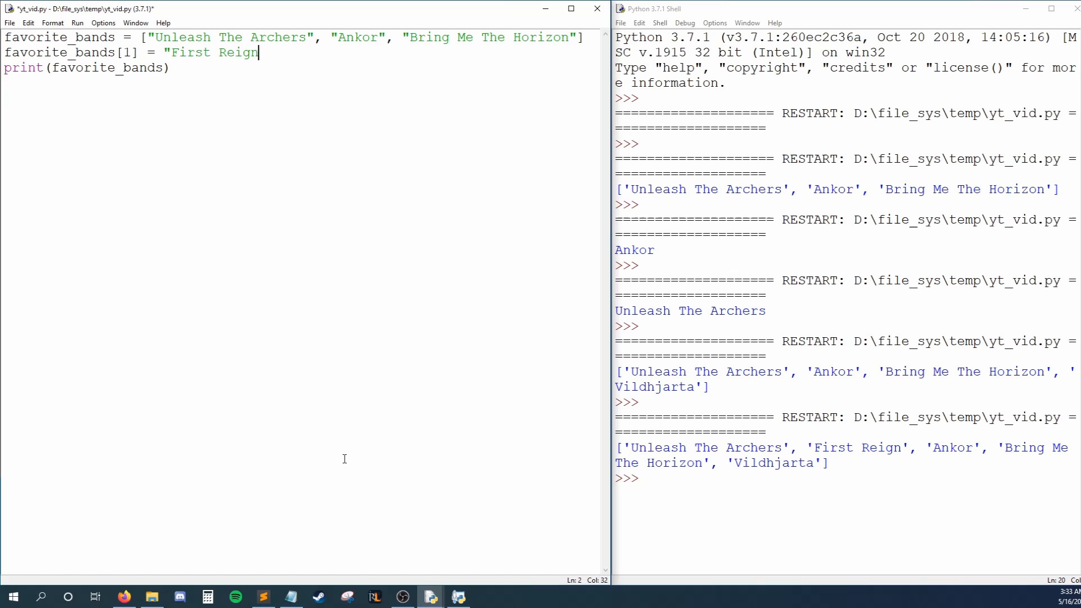
{"action": "type", "text": "\""}
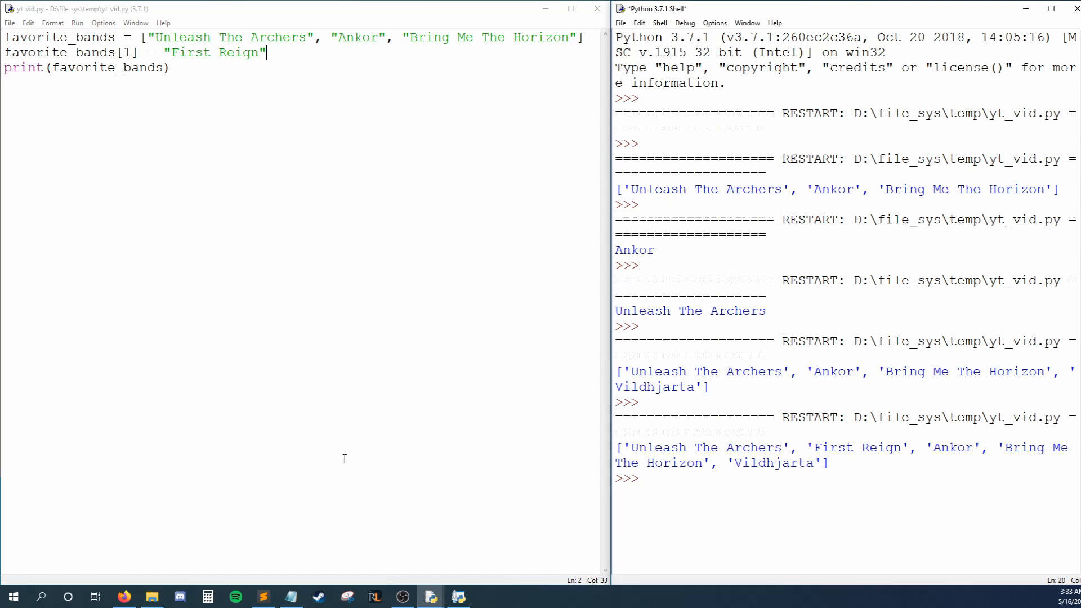
{"action": "key", "text": "F5"}
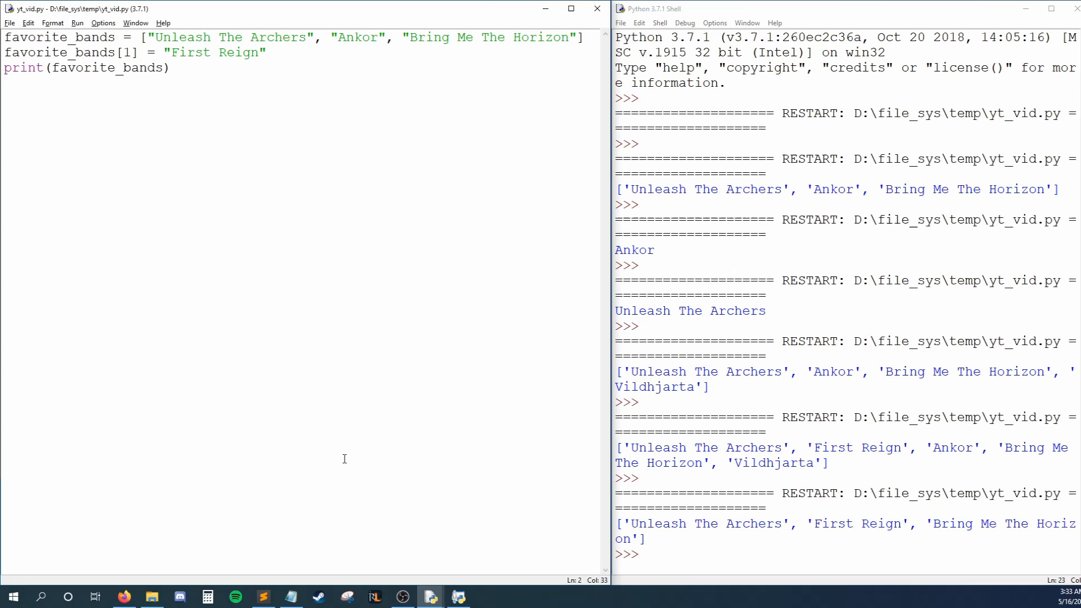
{"action": "type", "text": "favorite_bands.remove()"}
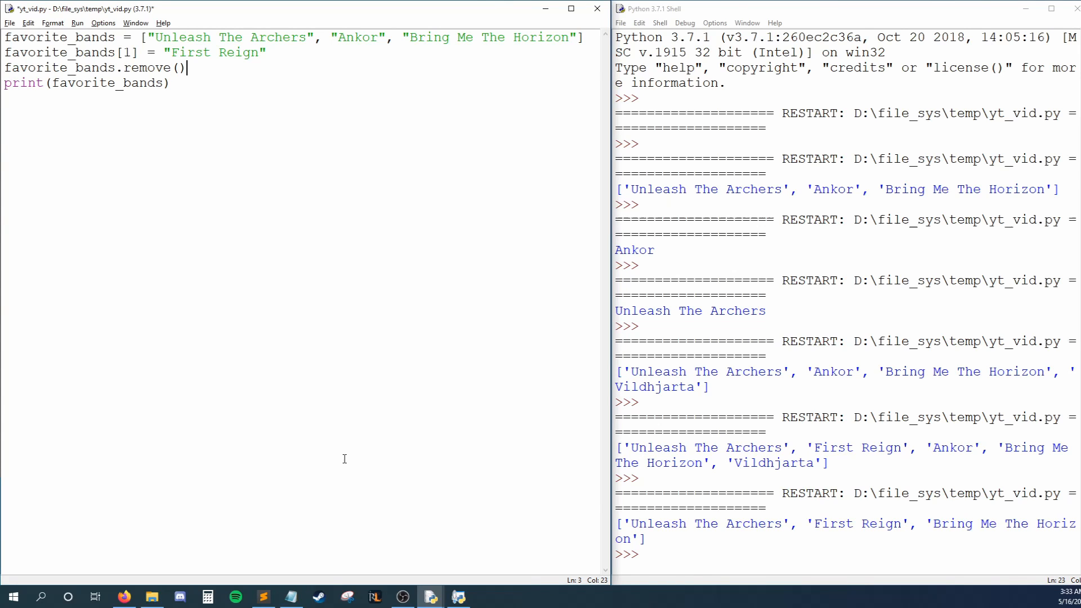
- Remove "Unleash The Archers" from the list and run to print the remaining bands
{"action": "key", "text": "Left"}
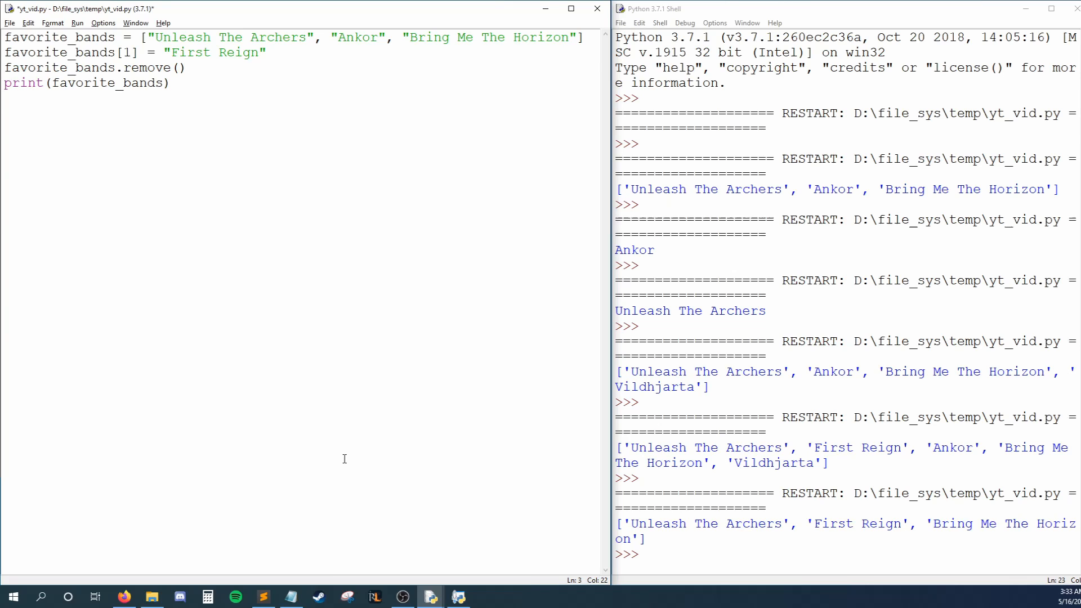
{"action": "type", "text": "\"Unleash The Ar"}
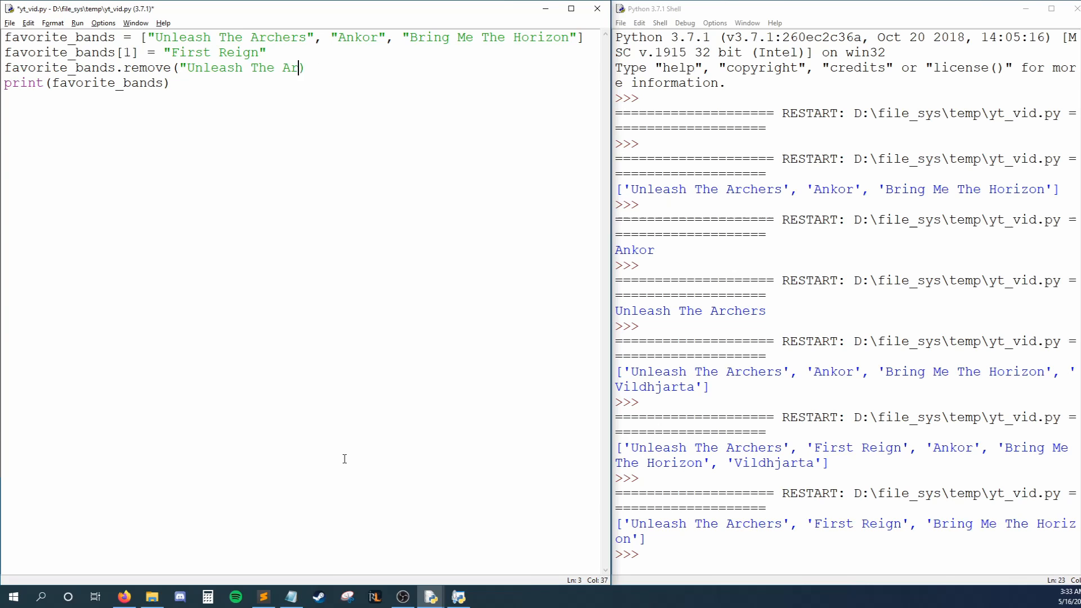
{"action": "type", "text": "chers"}
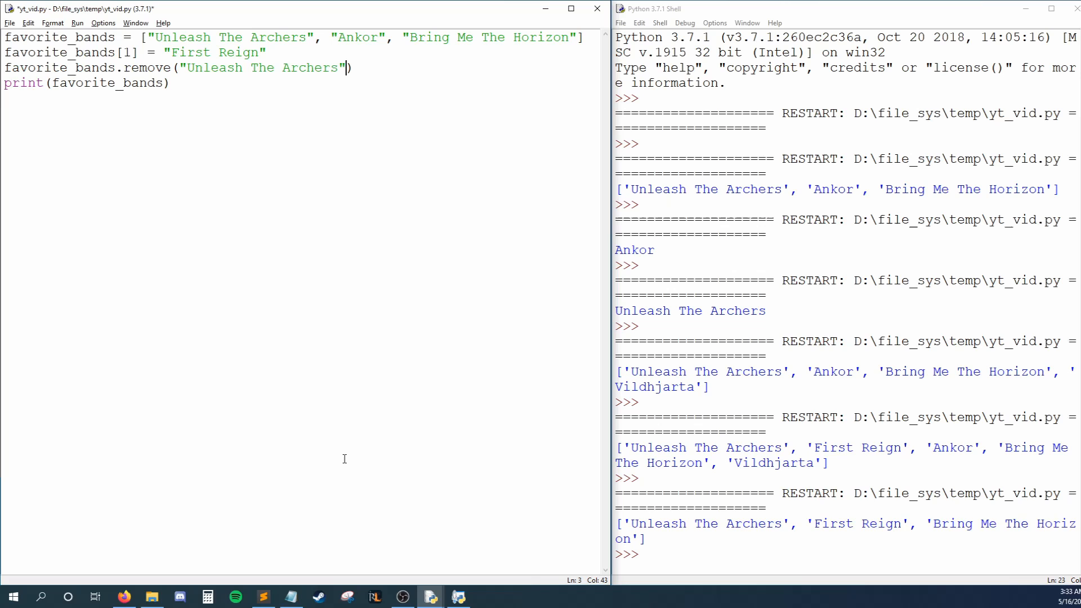
{"action": "key", "text": "F5"}
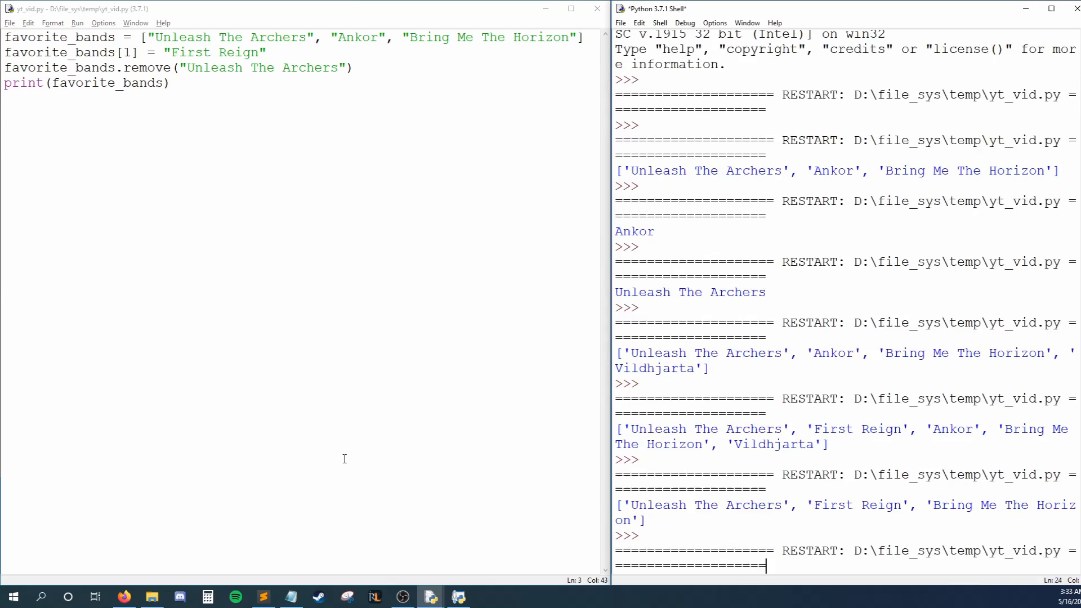
- Add a duplicate "Unleash The Archers" entry to the list and save-and-run again
{"action": "key", "text": "F5"}
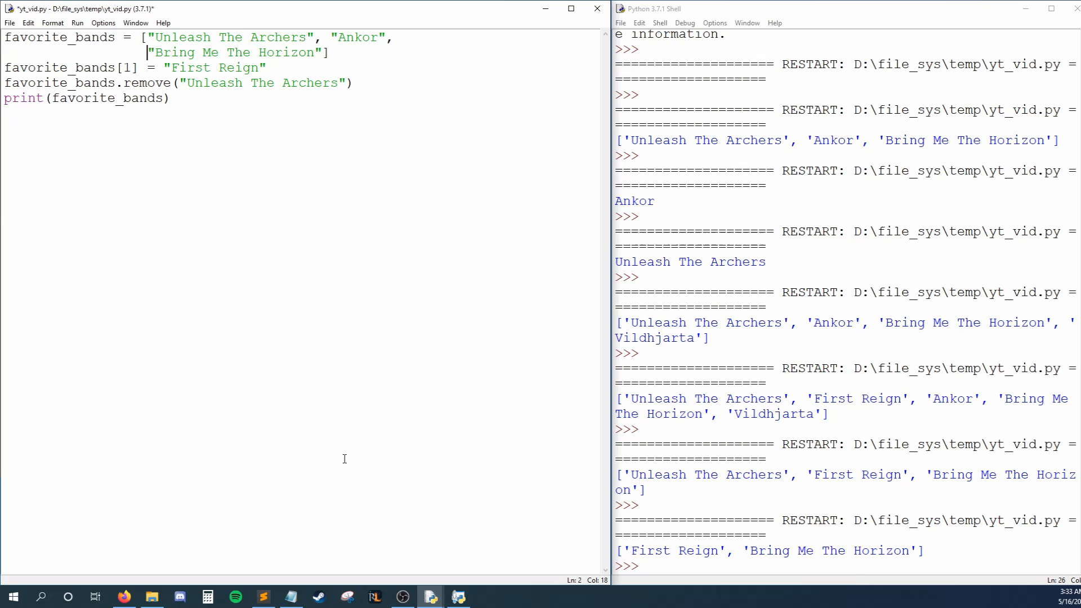
{"action": "type", "text": ", \"Unleash The Archers"}
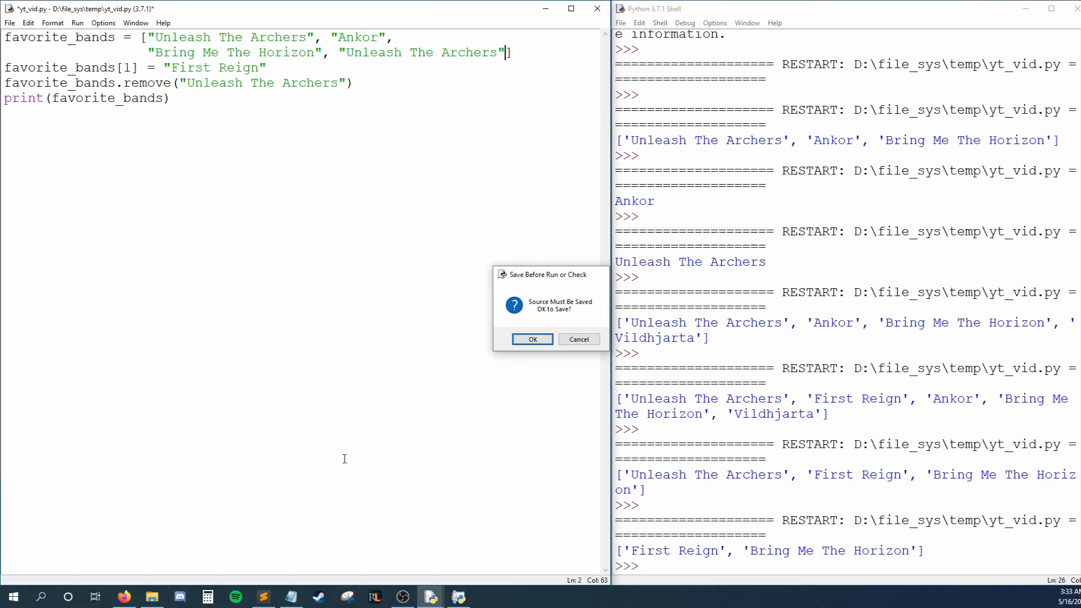
{"action": "left_click", "coordinate": [531, 338]}
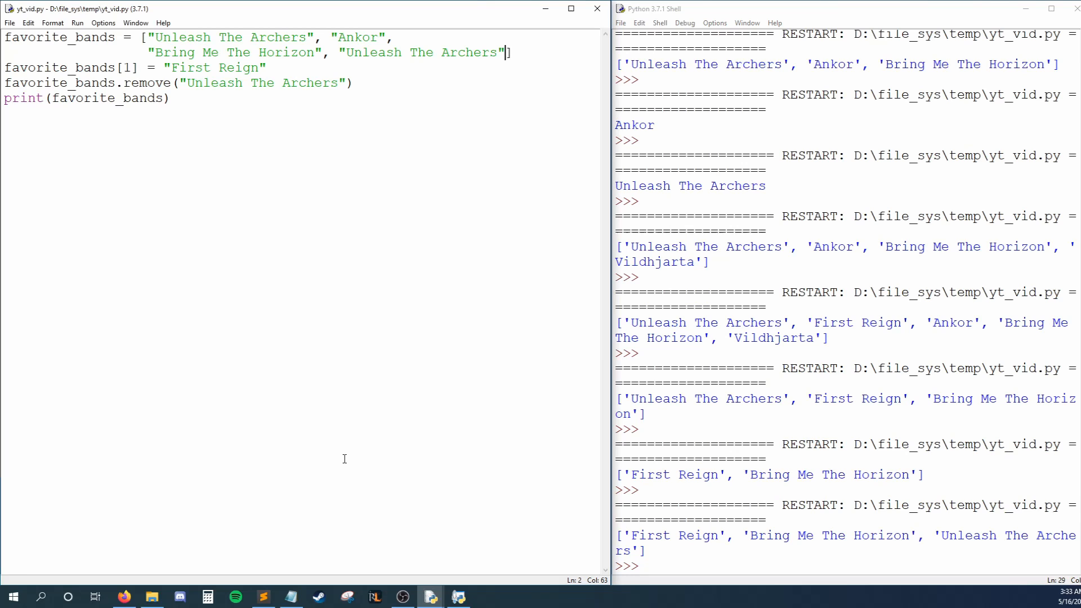